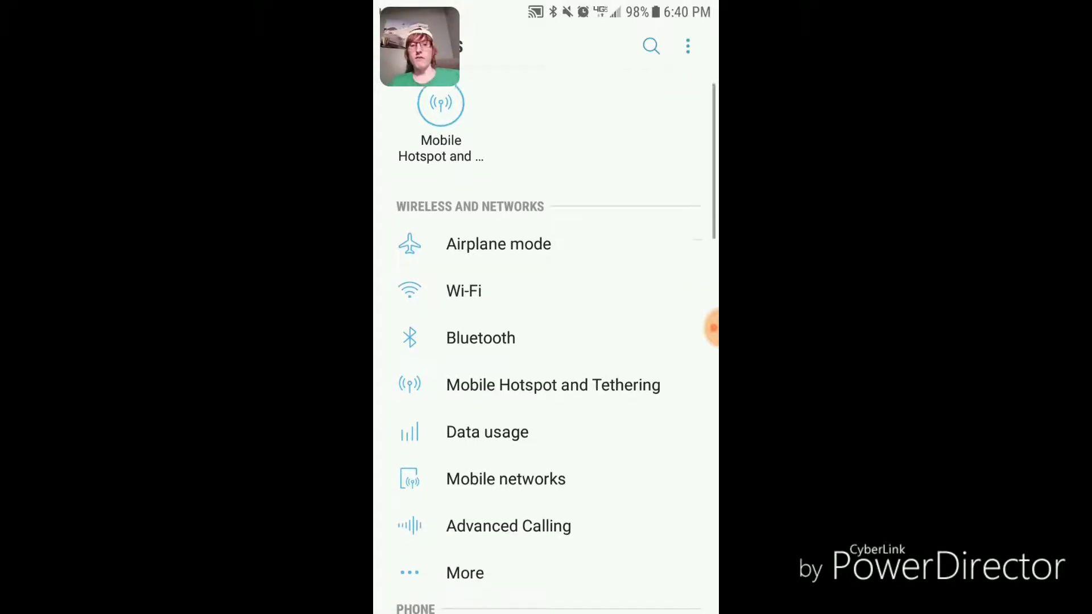
Step: Navigate into Lock screen and security and reach the Secure startup page
{"action": "scroll", "scroll_direction": "down", "scroll_amount": 3}
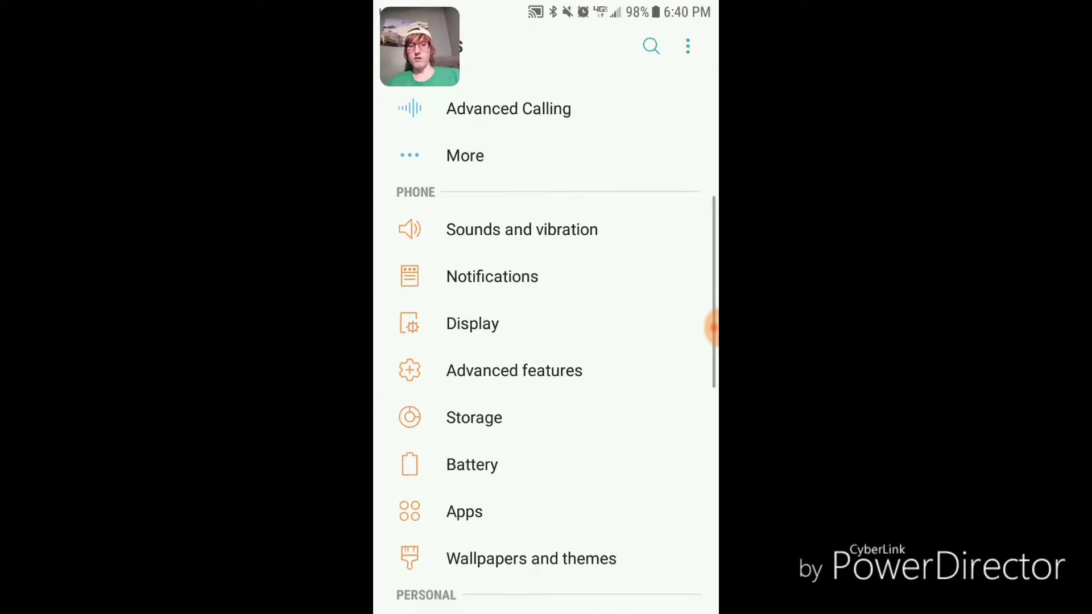
{"action": "scroll", "scroll_direction": "down", "scroll_amount": 3}
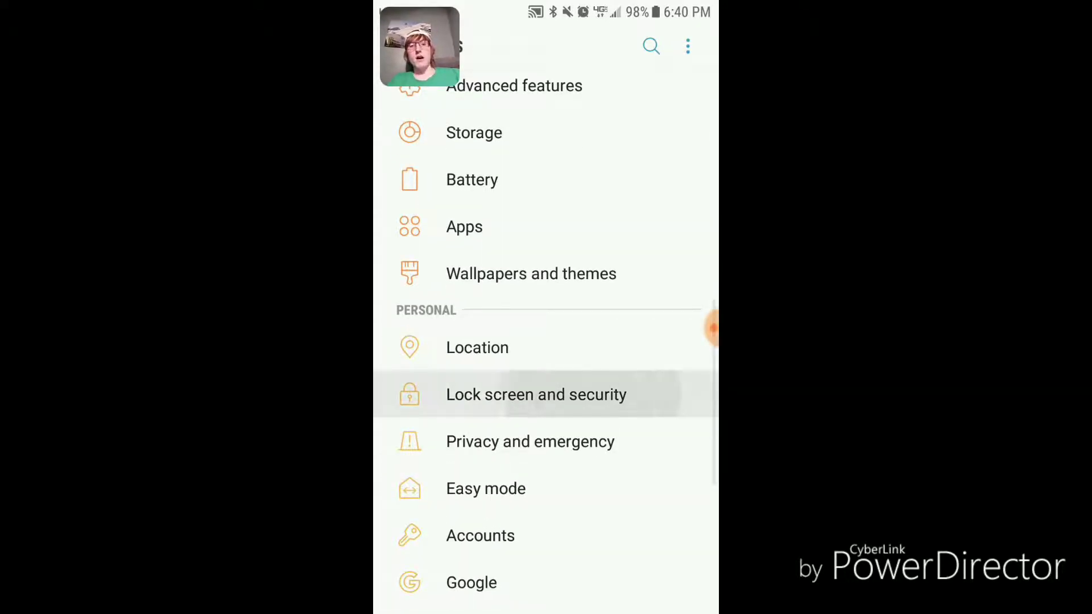
{"action": "left_click", "coordinate": [536, 394]}
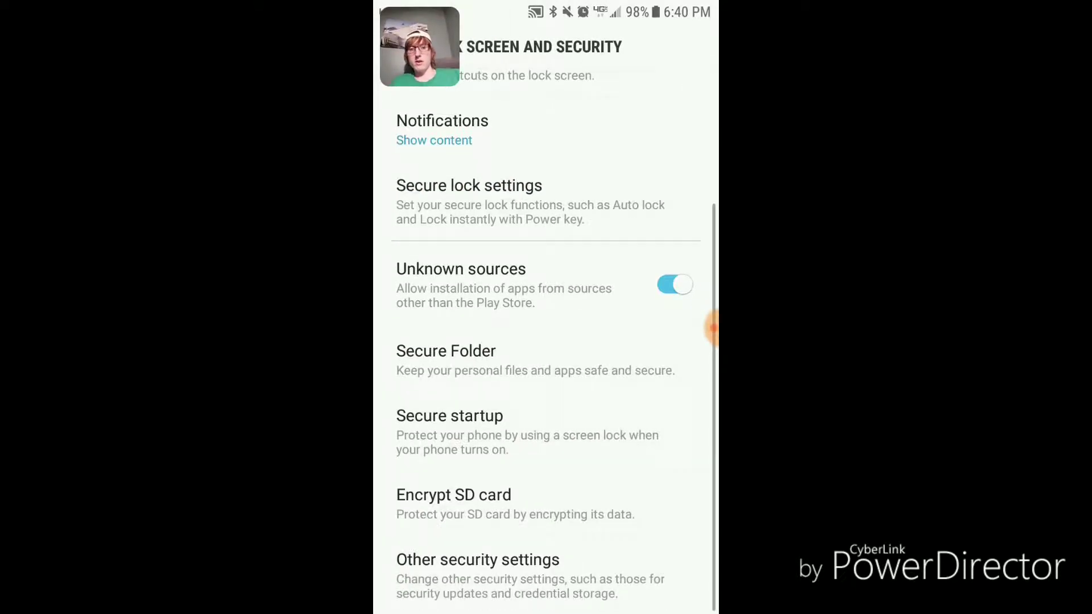
{"action": "left_click", "coordinate": [449, 417]}
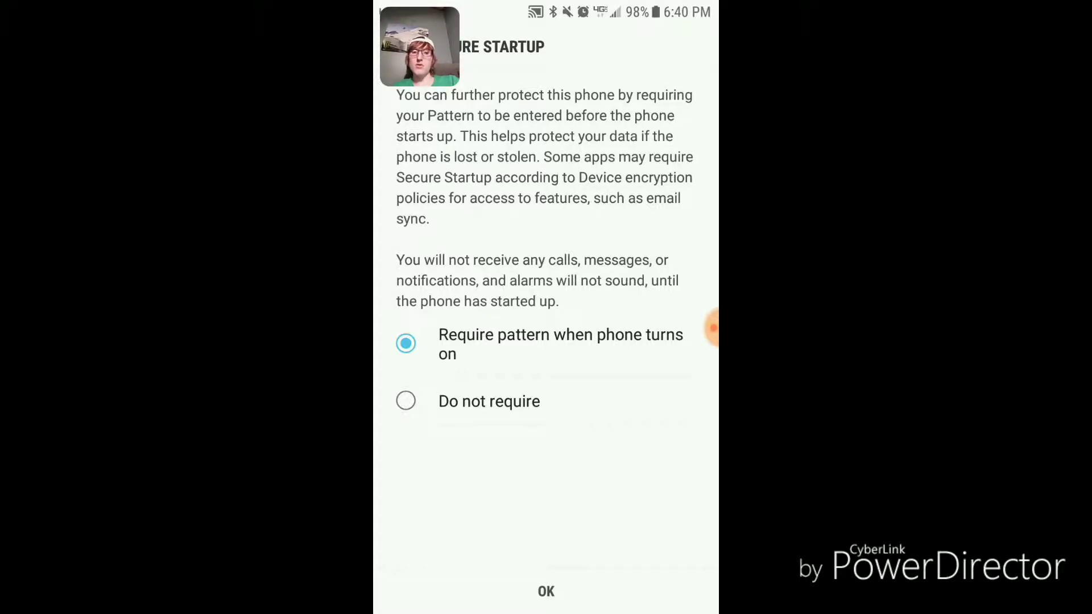
Step: Choose 'Do not require' and confirm with OK, reaching the Confirm pattern screen
{"action": "left_click", "coordinate": [406, 401]}
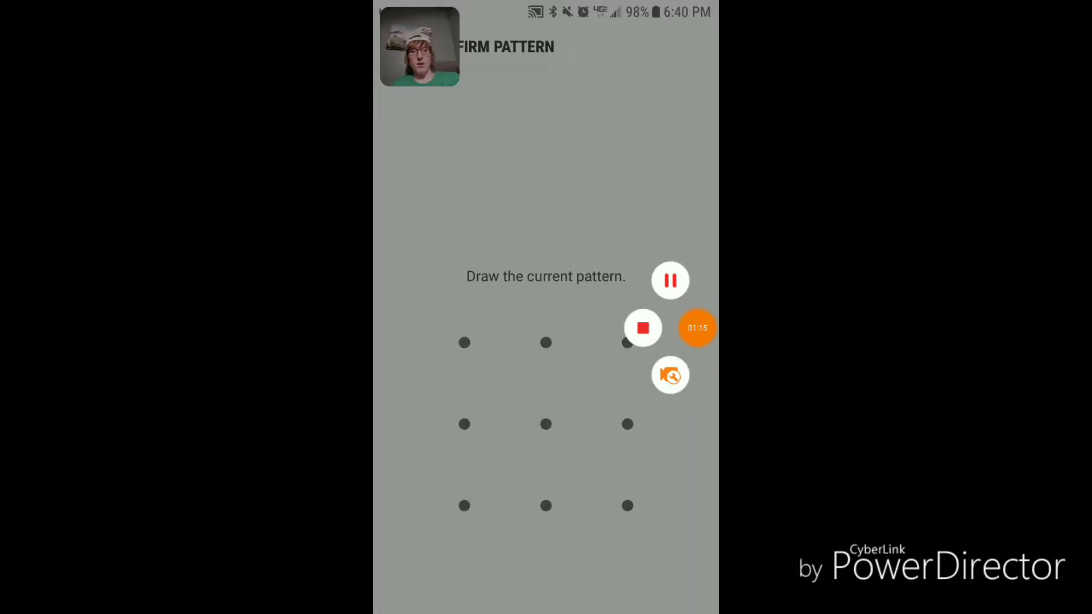
{"action": "left_click", "coordinate": [669, 374]}
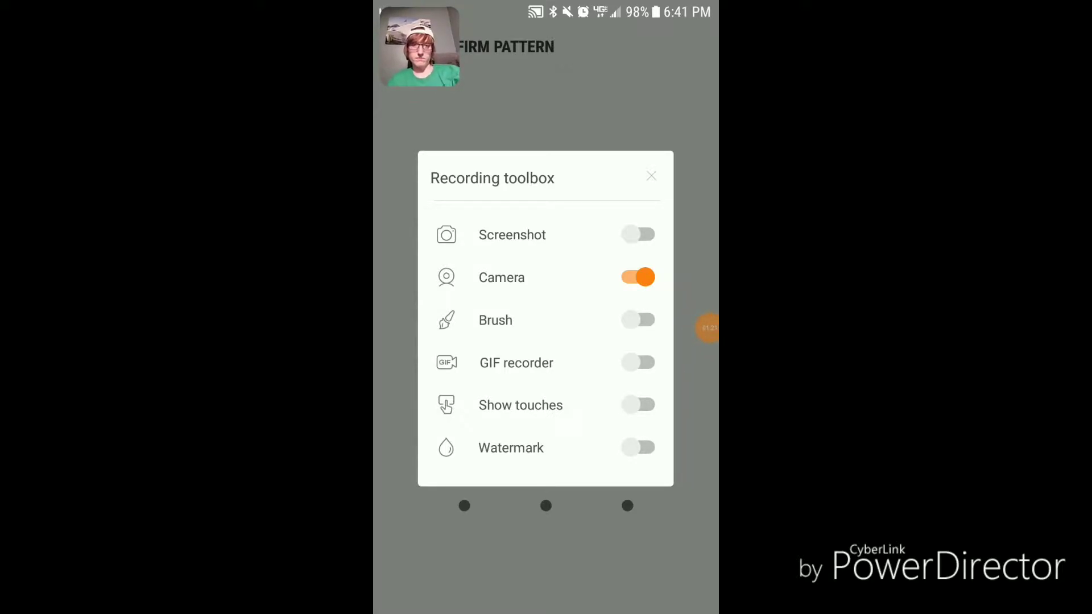
{"action": "left_click", "coordinate": [650, 175]}
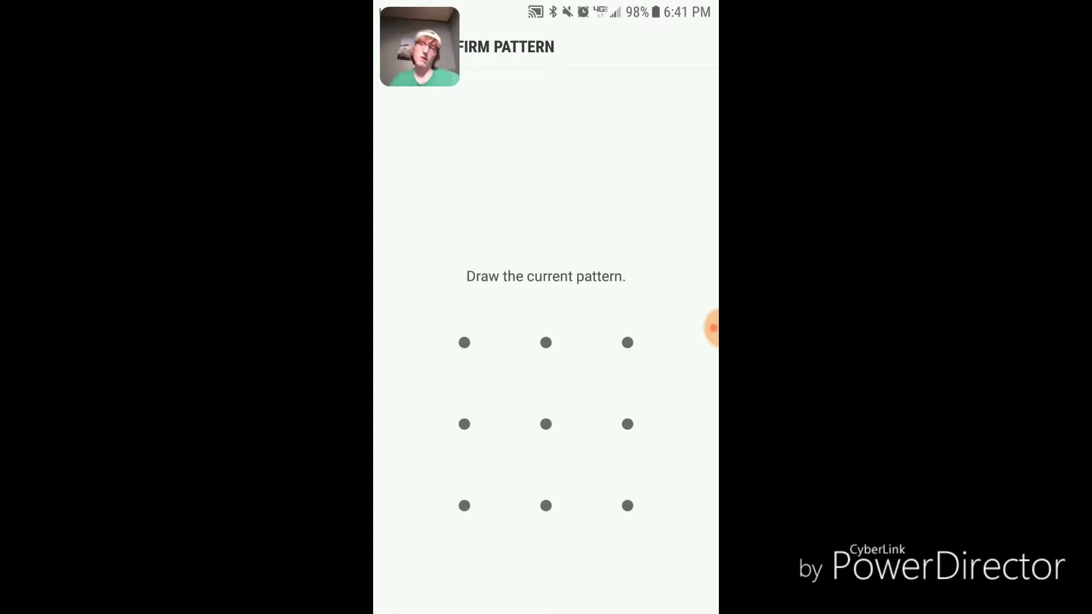